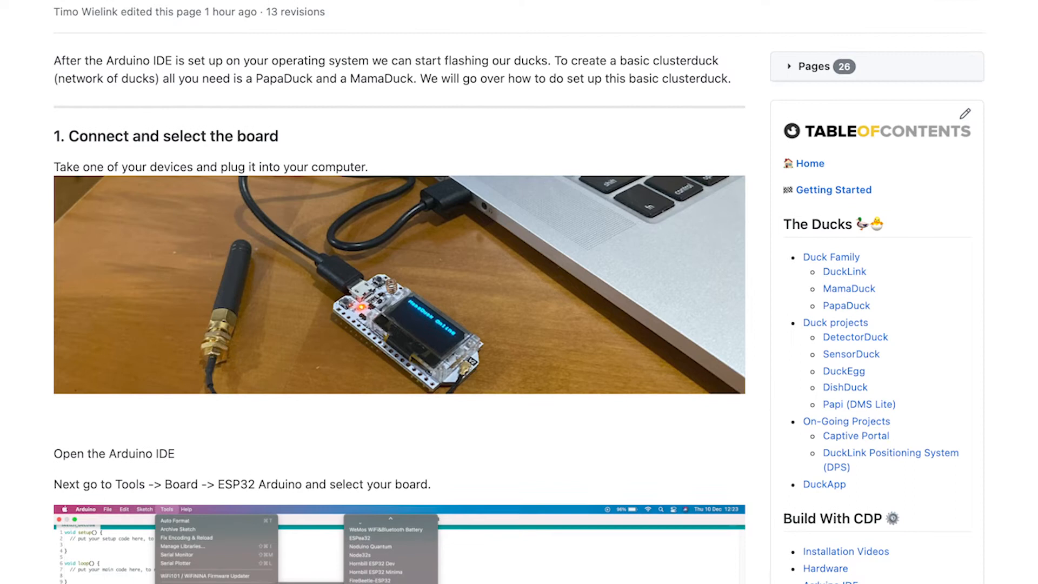
Step: Scroll down through the GitHub Wiki Install guide page
scroll("down", 3)
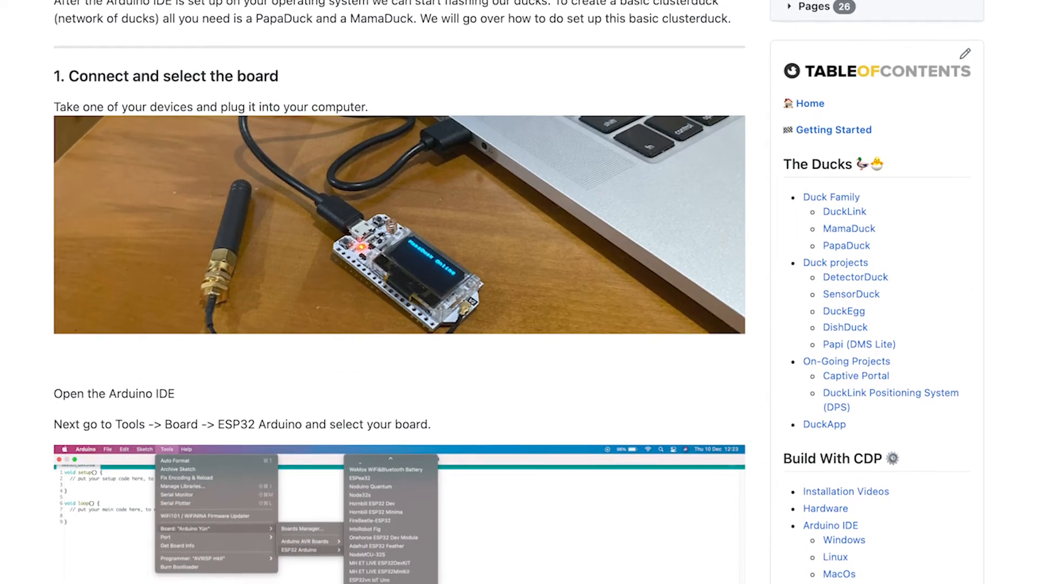
scroll("down", 3)
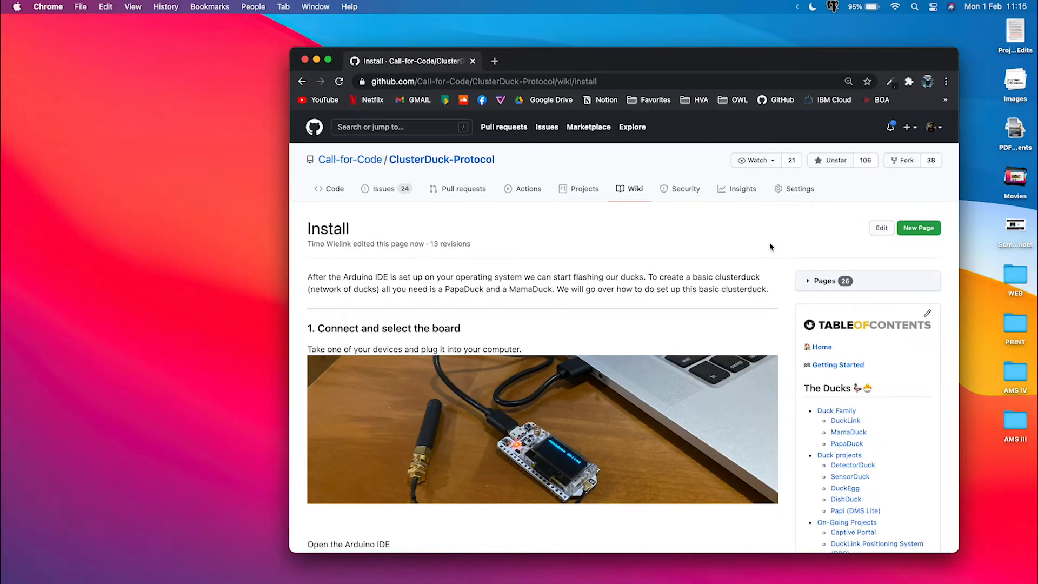
scroll("down", 3)
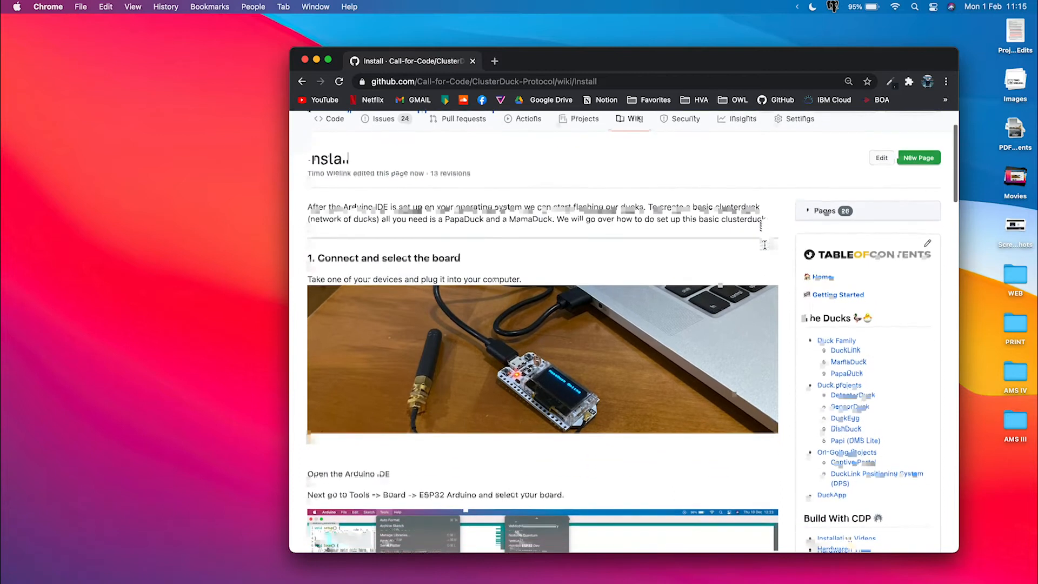
scroll("down", 3)
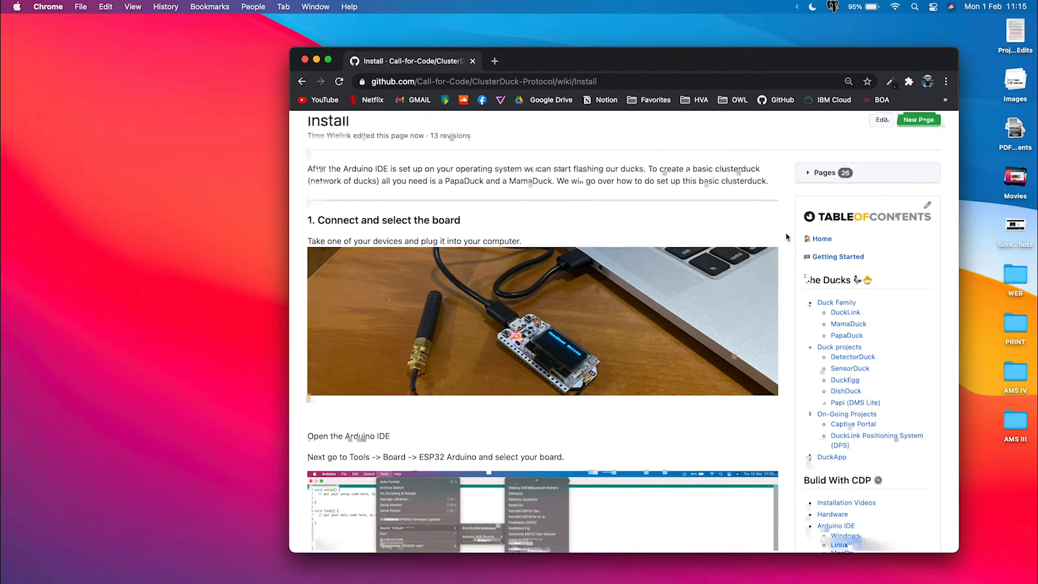
scroll("down", 3)
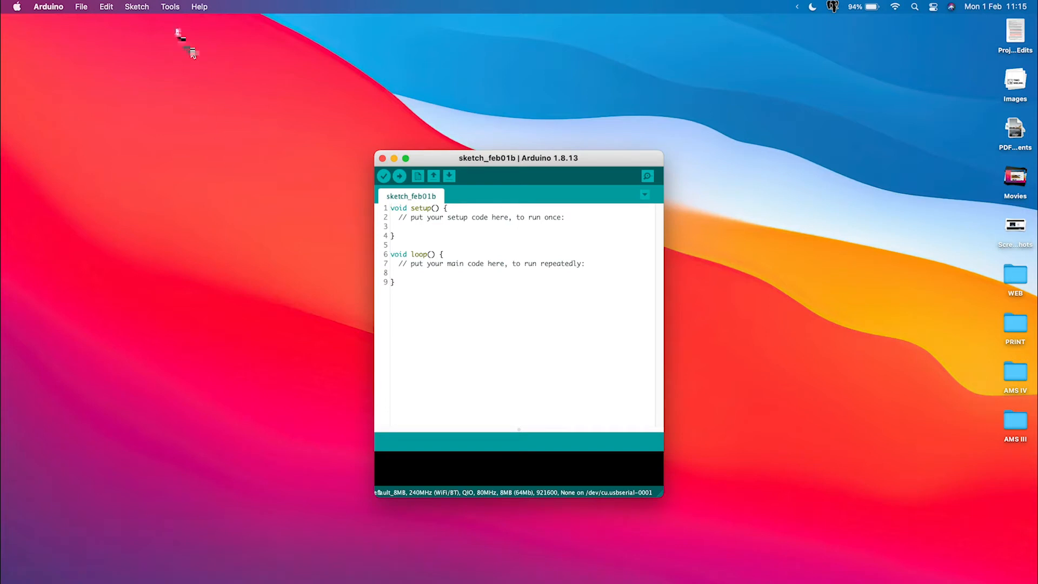
Step: Pick Heltec WiFi LoRa 32(V2) under Tools > Board > ESP32 Arduino
left_click(170, 7)
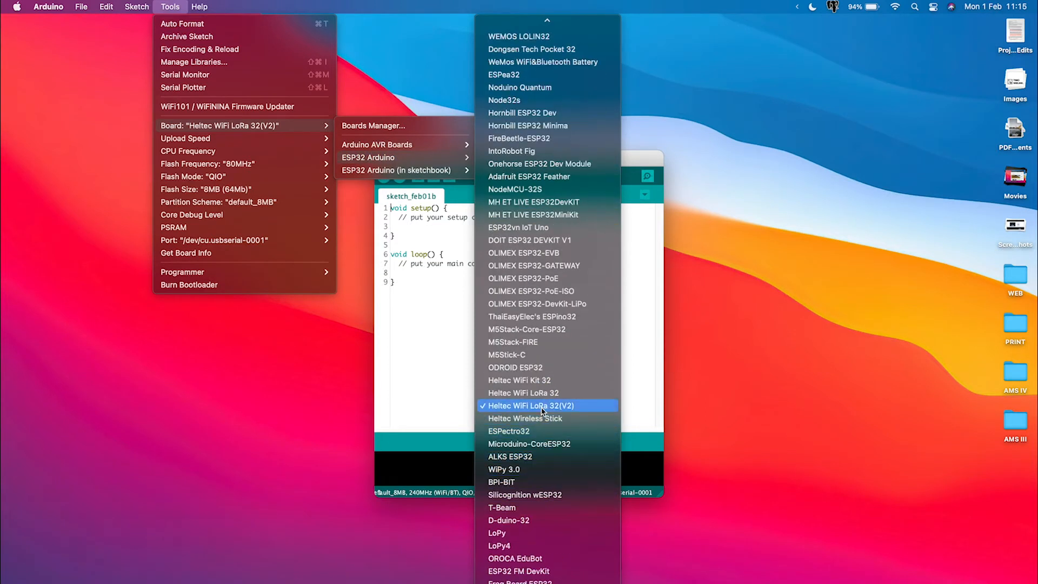
left_click(530, 405)
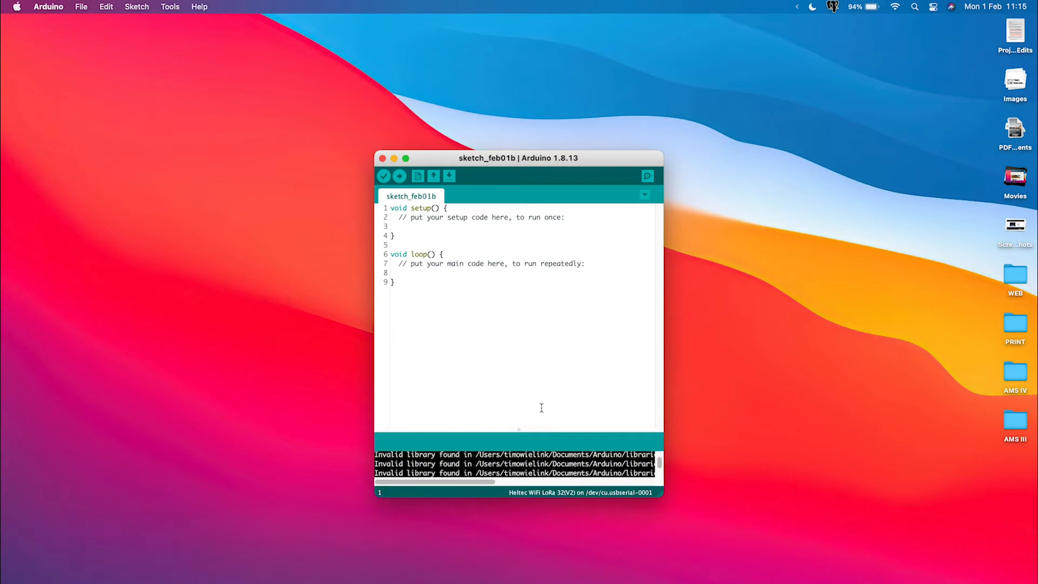
mouse_move(219, 119)
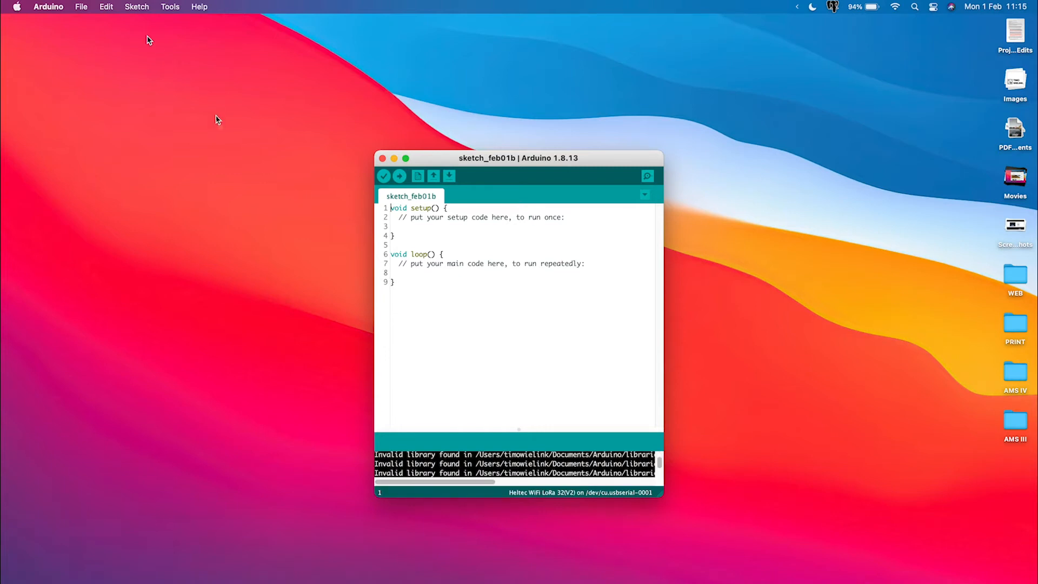
Step: Choose /dev/cu.usbserial-0001 under Tools > Port and return to Chrome
left_click(170, 6)
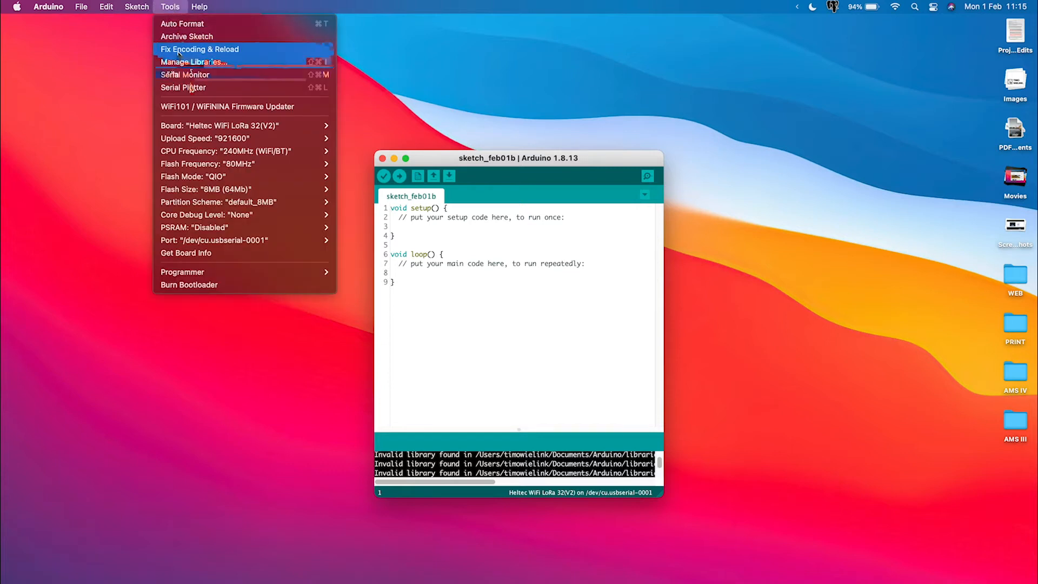
left_click(213, 240)
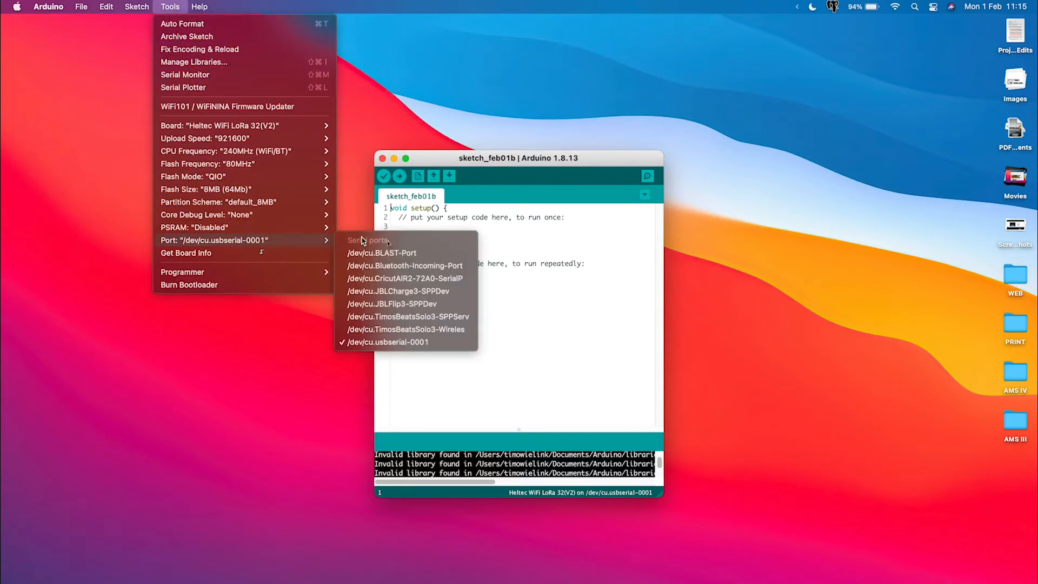
left_click(389, 342)
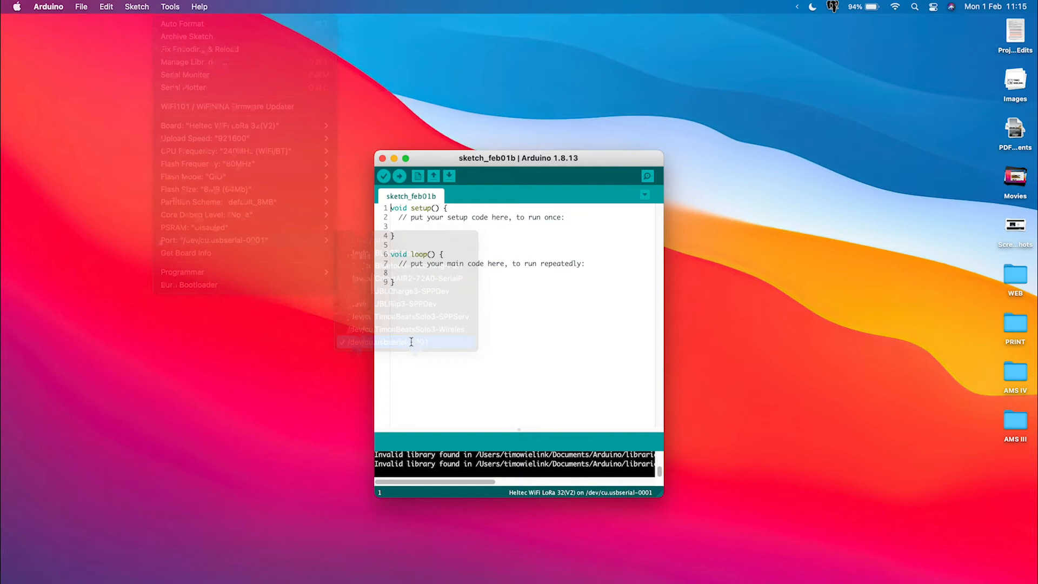
left_click(404, 341)
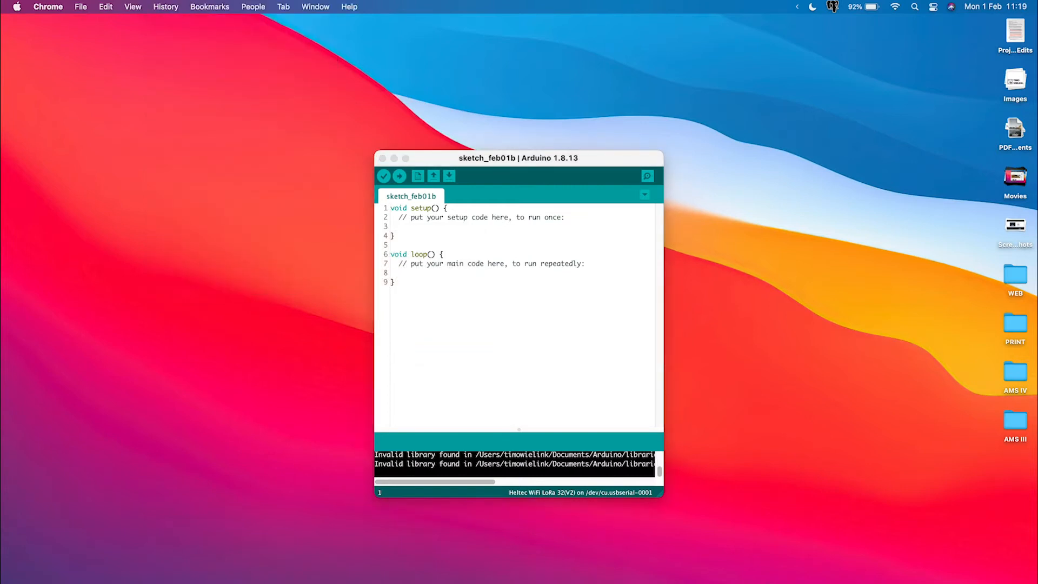
left_click(80, 6)
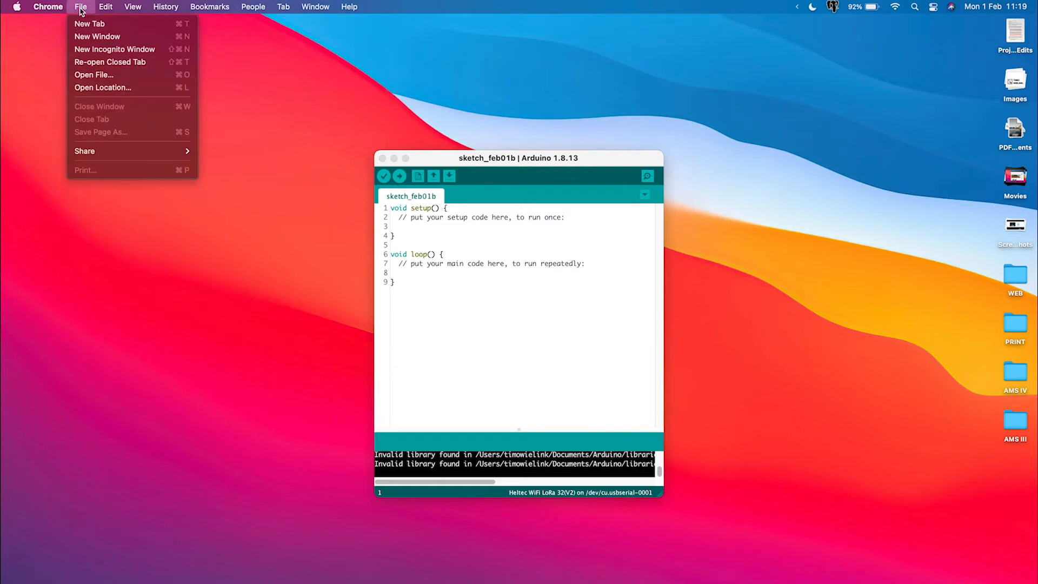
mouse_move(515, 301)
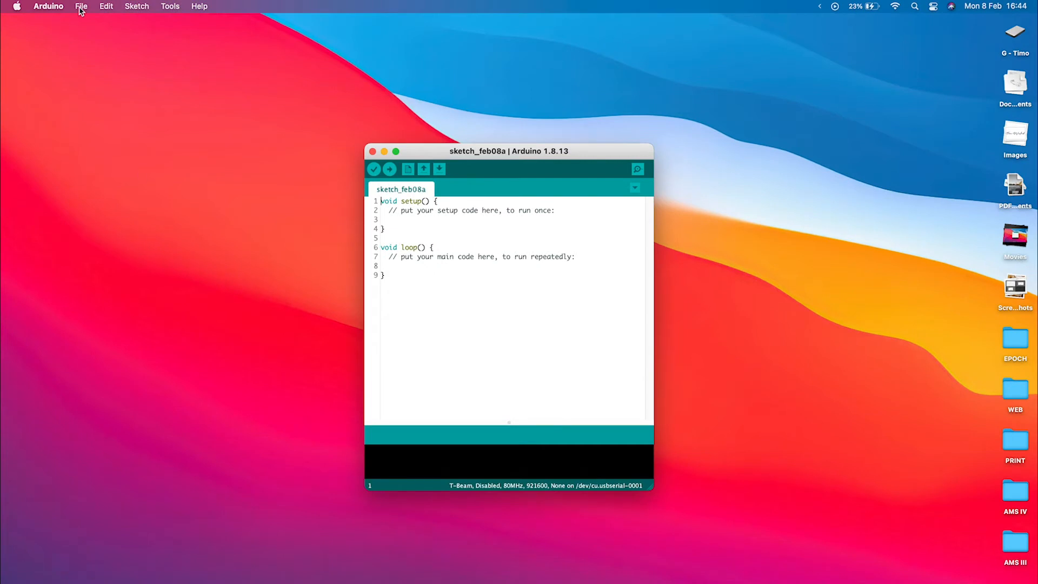
Step: Open MamaDuck from File > Examples > ClusterDuck > 1.Ducks
left_click(81, 6)
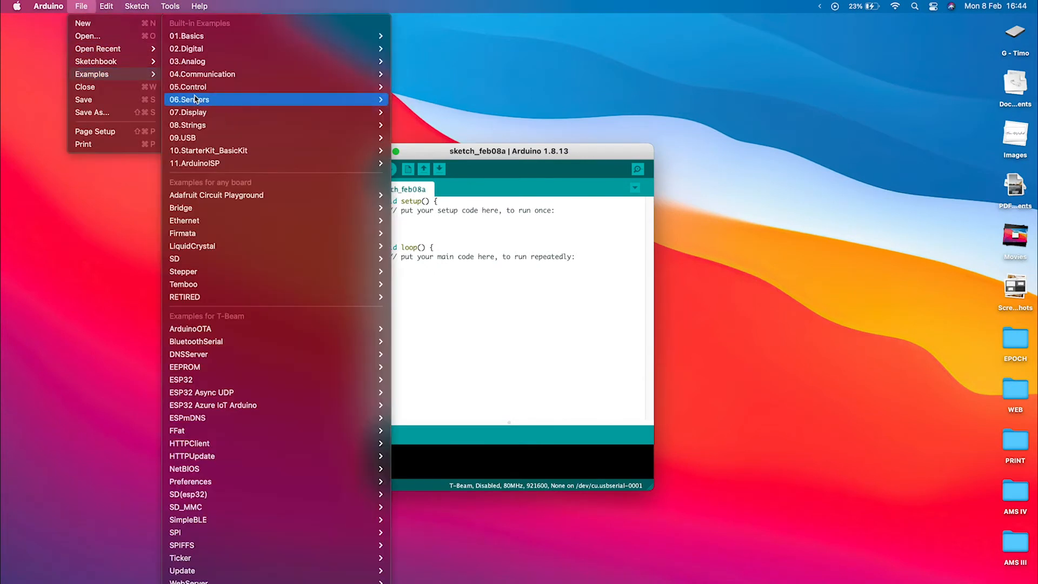
scroll("down", 3)
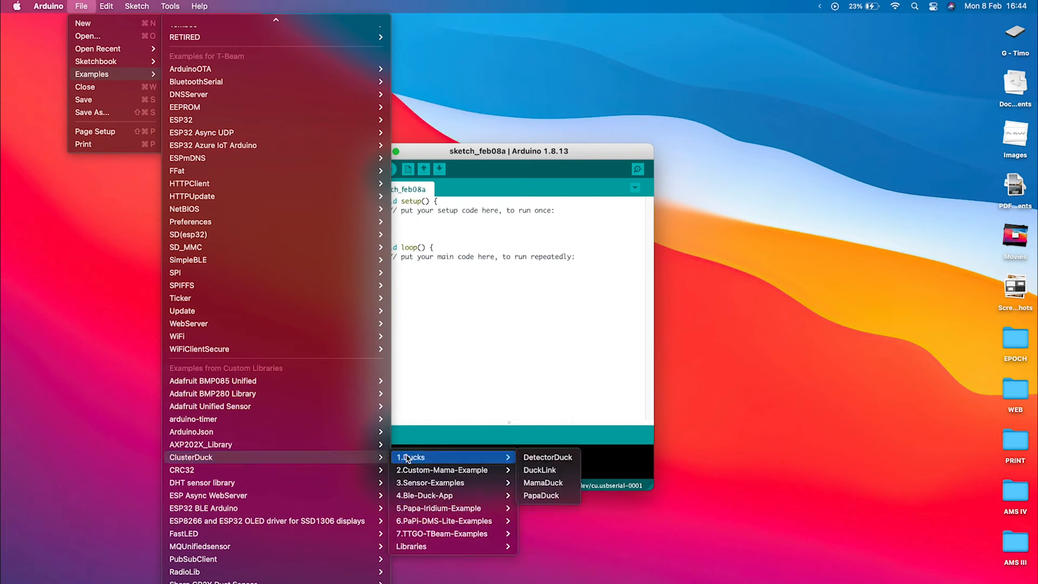
mouse_move(543, 482)
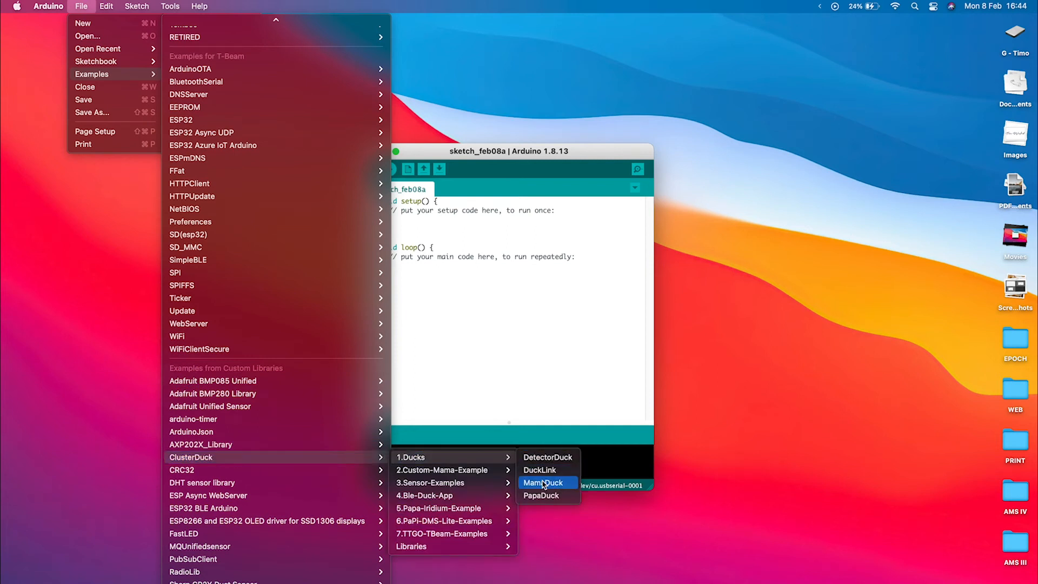
left_click(543, 482)
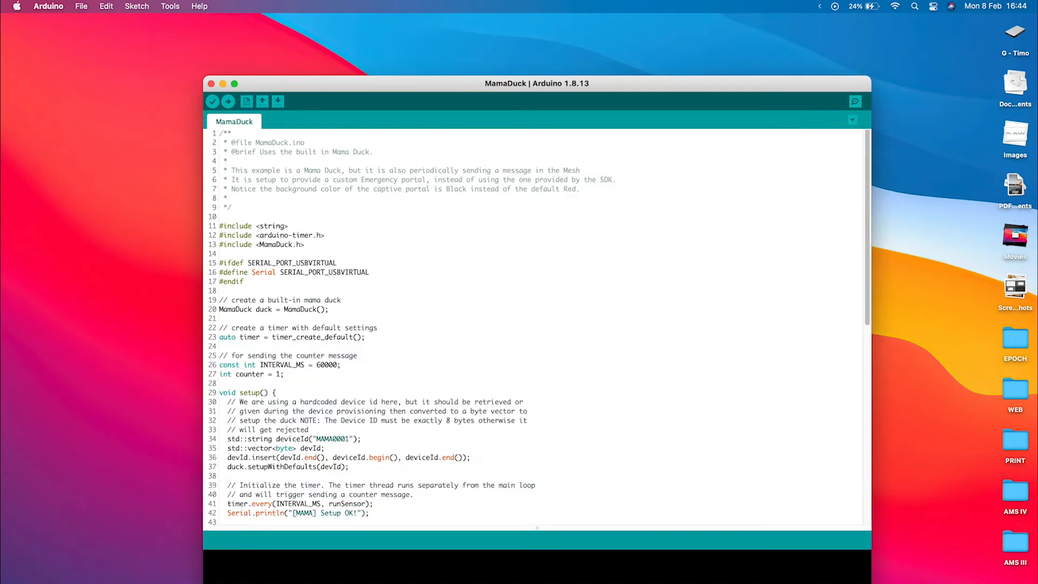
Step: Change the deviceId string in setup() from MAMA0001 to MAMADUCK
scroll("down", 3)
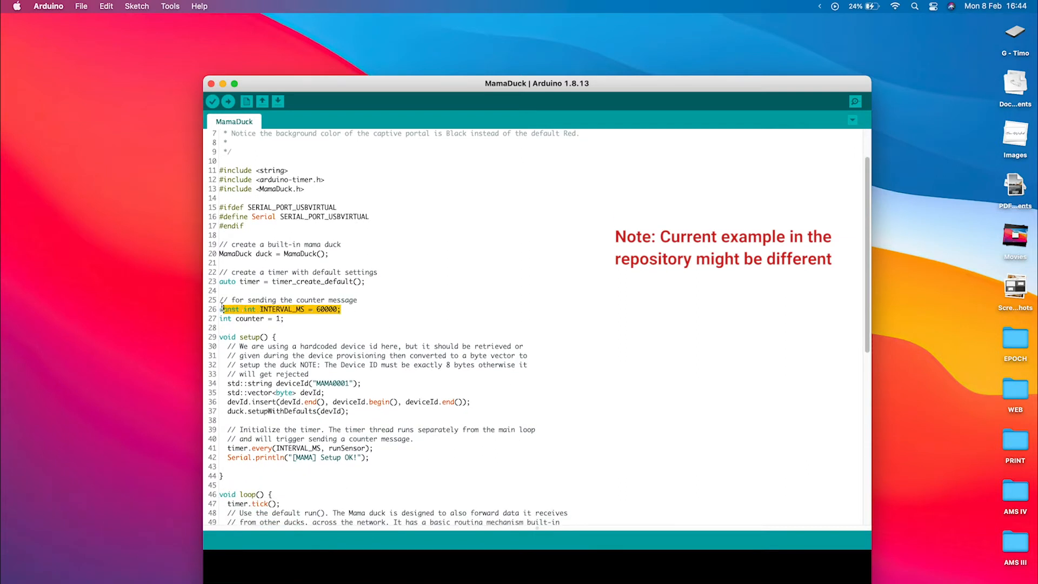
left_click(458, 287)
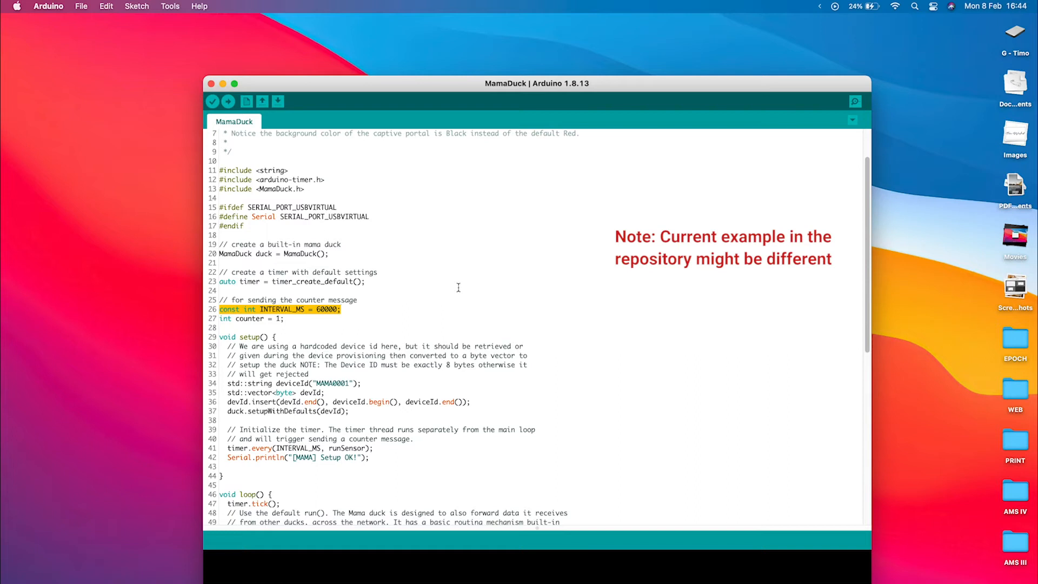
scroll("down", 3)
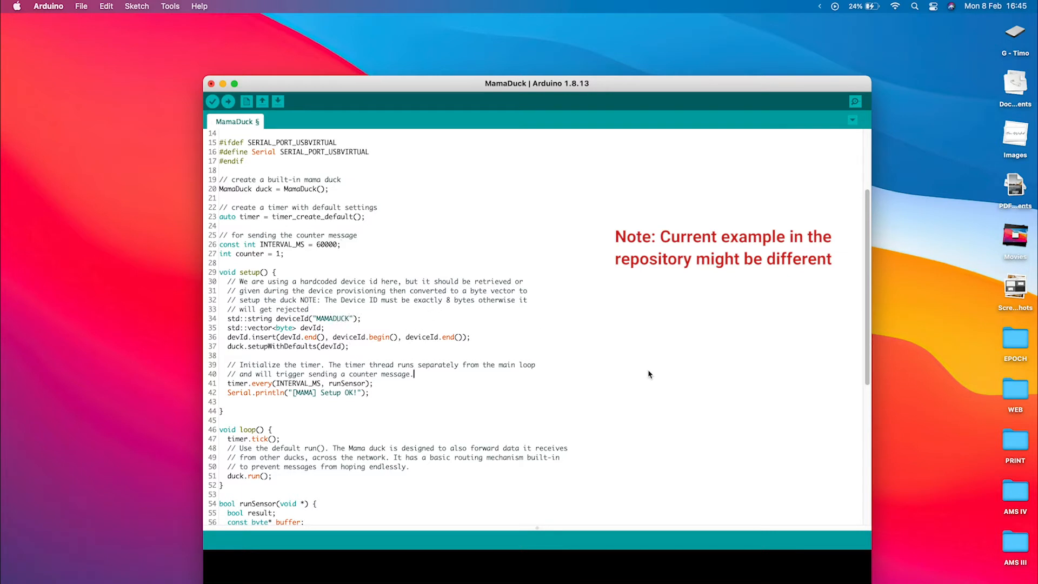
mouse_move(332, 225)
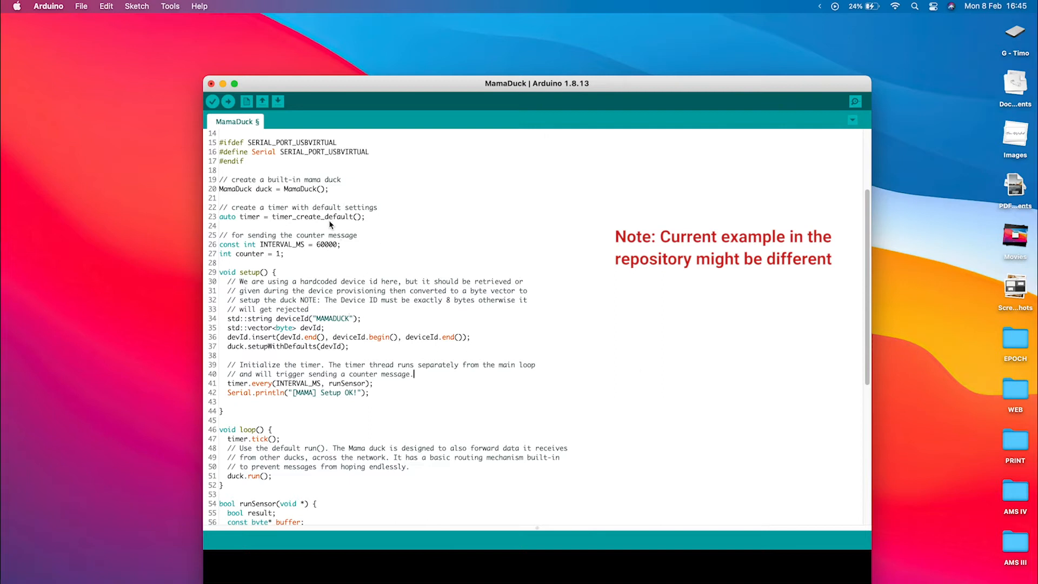
mouse_move(229, 101)
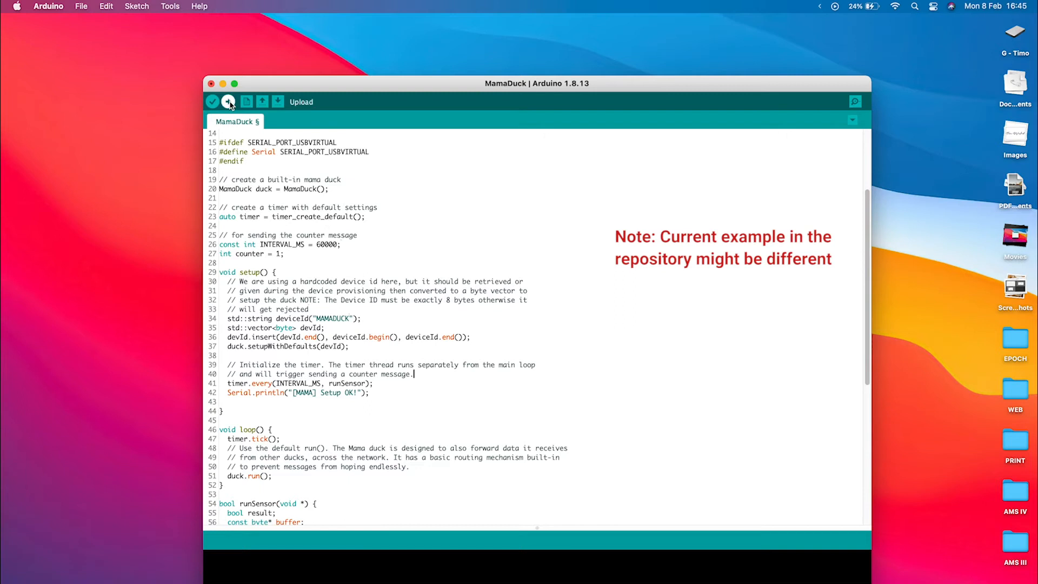
Step: Upload the MamaDuck sketch and open the Serial Monitor for its boot log
left_click(228, 102)
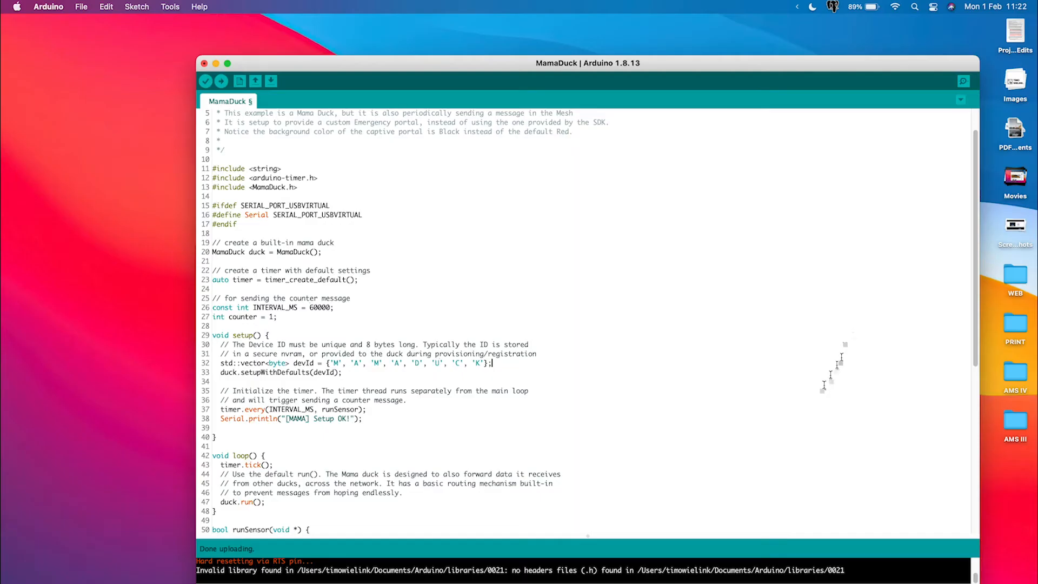
left_click(965, 81)
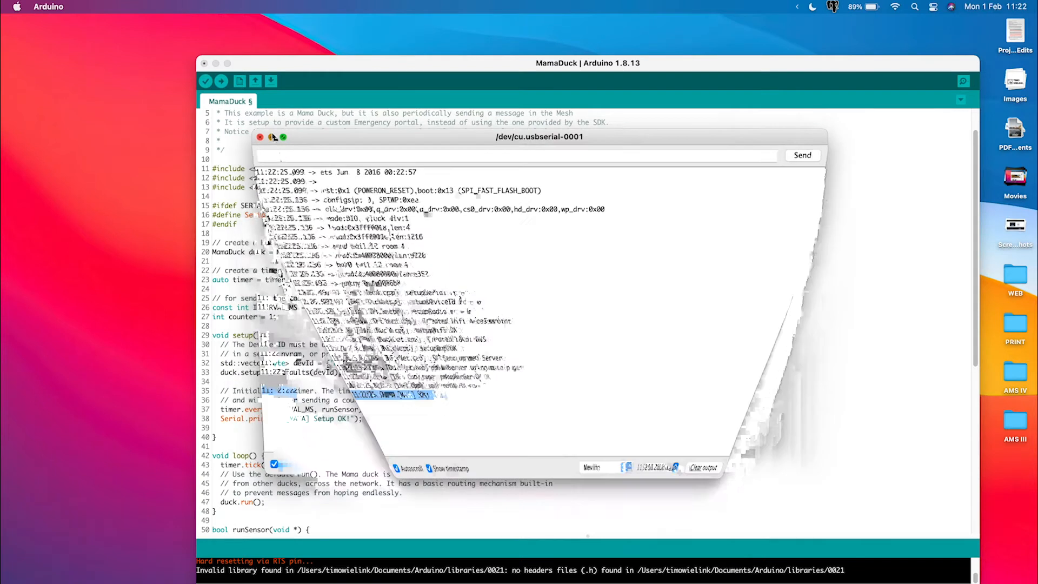
Step: Minimize the Serial Monitor window to reveal the MamaDuck sketch
left_click(896, 7)
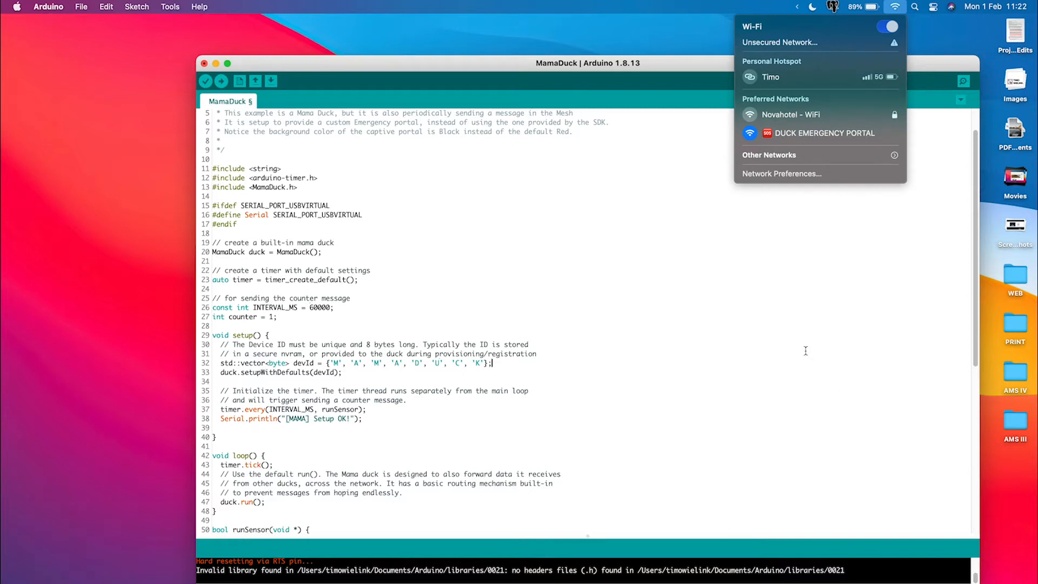
Step: Join DUCK EMERGENCY PORTAL and enter first name TEST and a last name
left_click(823, 133)
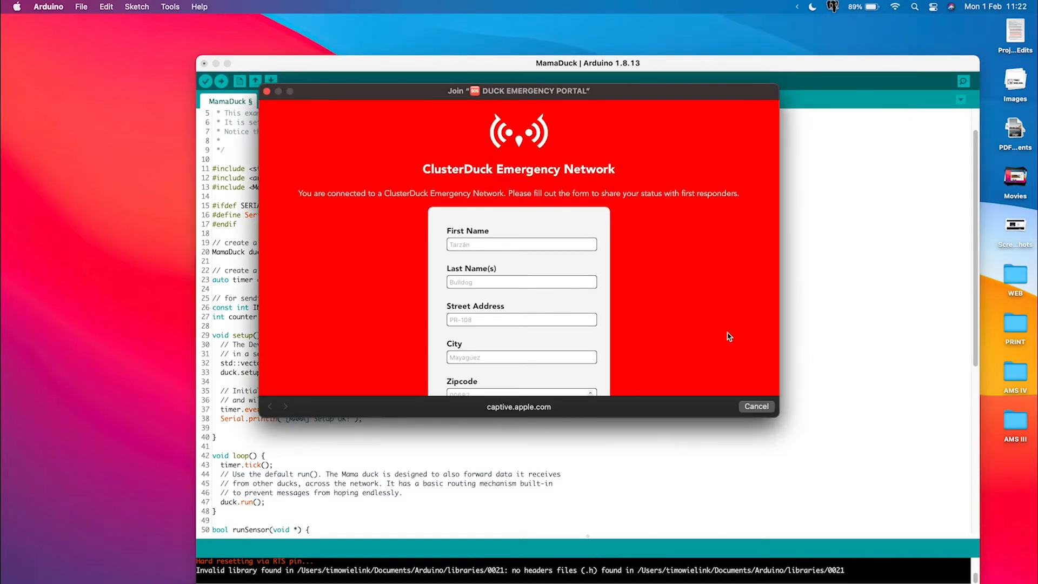
scroll("down", 3)
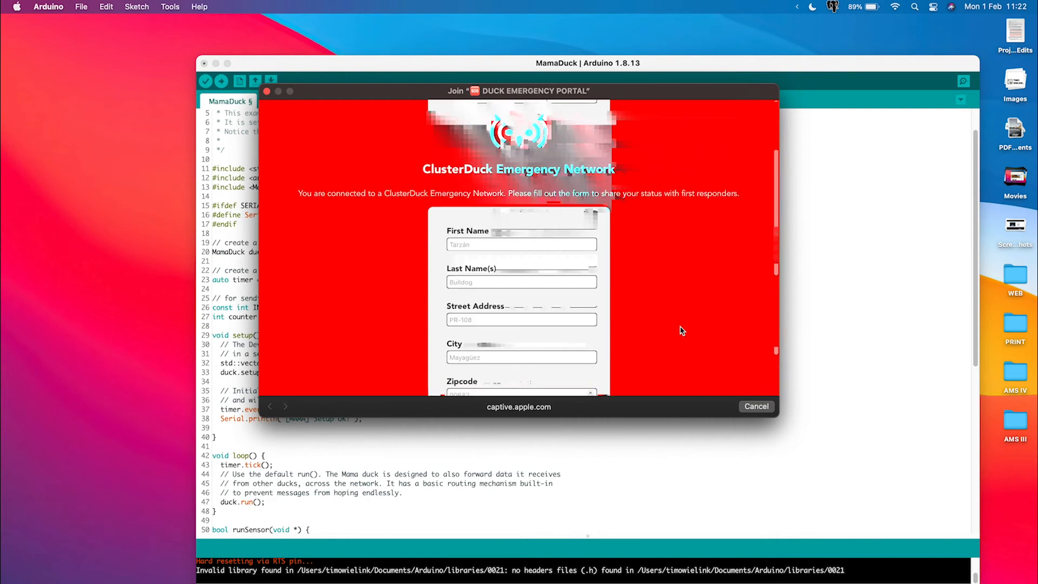
left_click(521, 244)
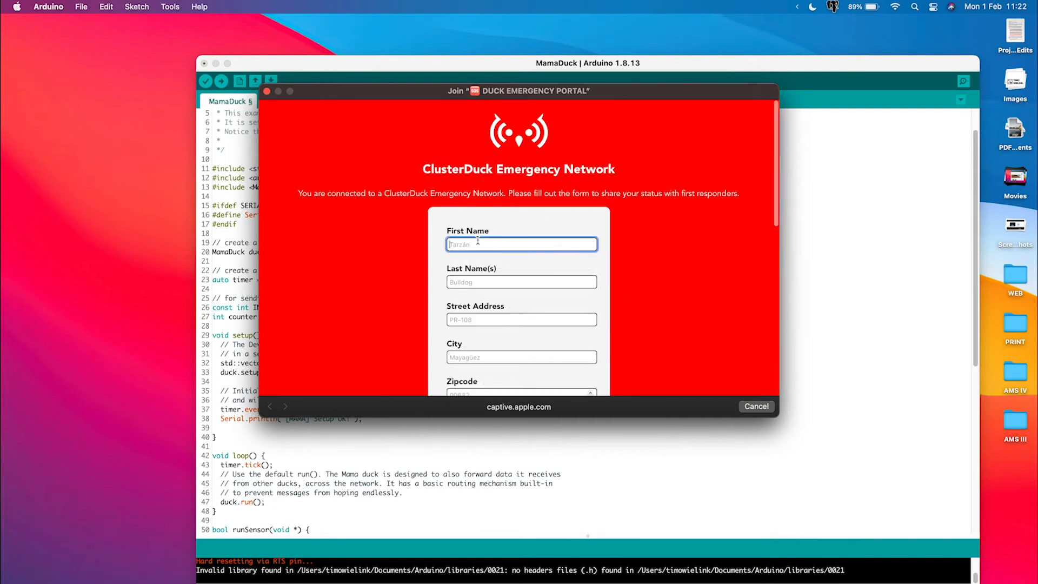
type("TEST")
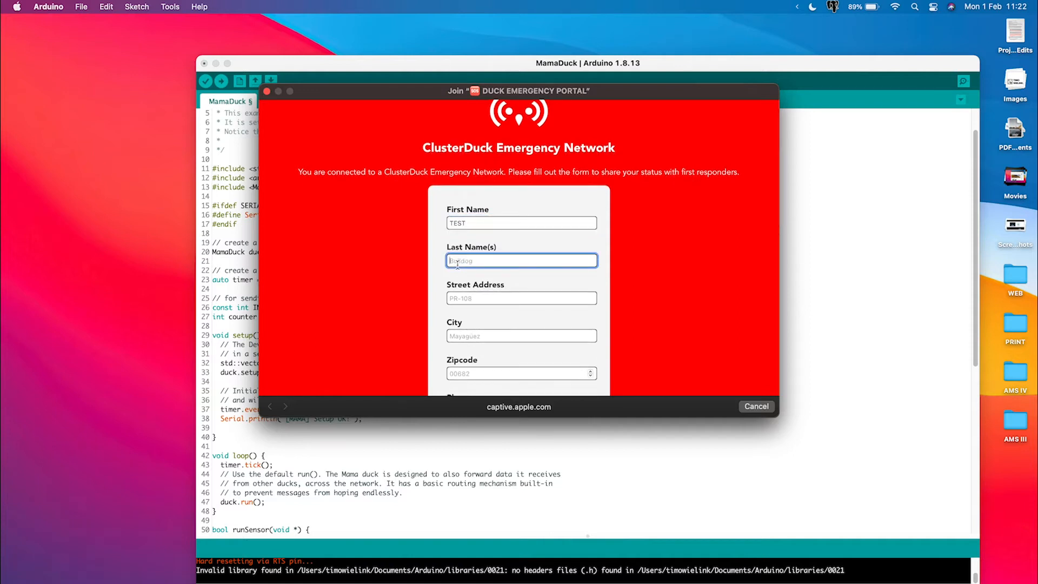
type("Del")
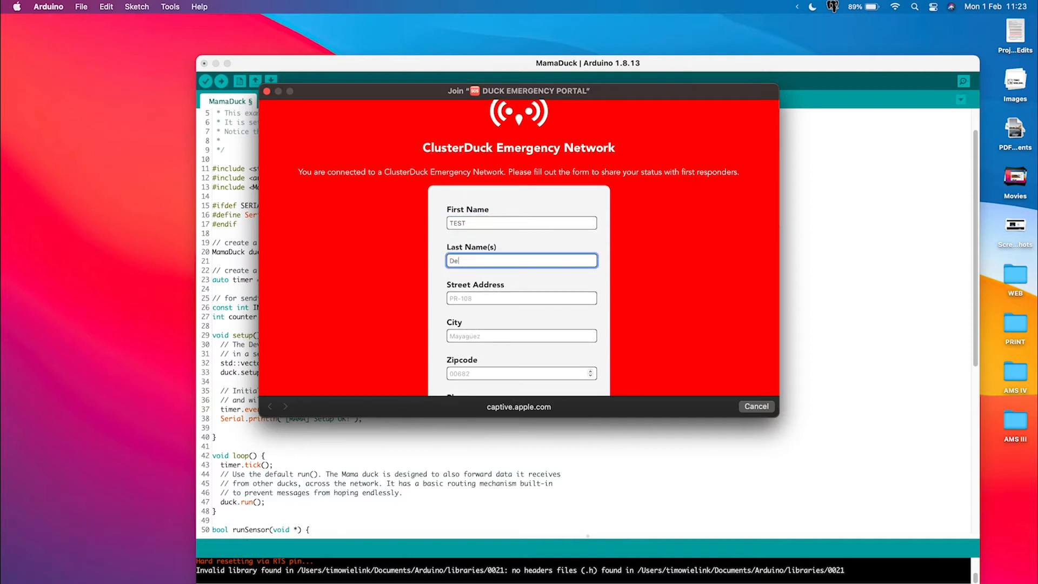
Step: Add a comment starting 'Testi' and reopen the MamaDuck serial output
scroll("down", 3)
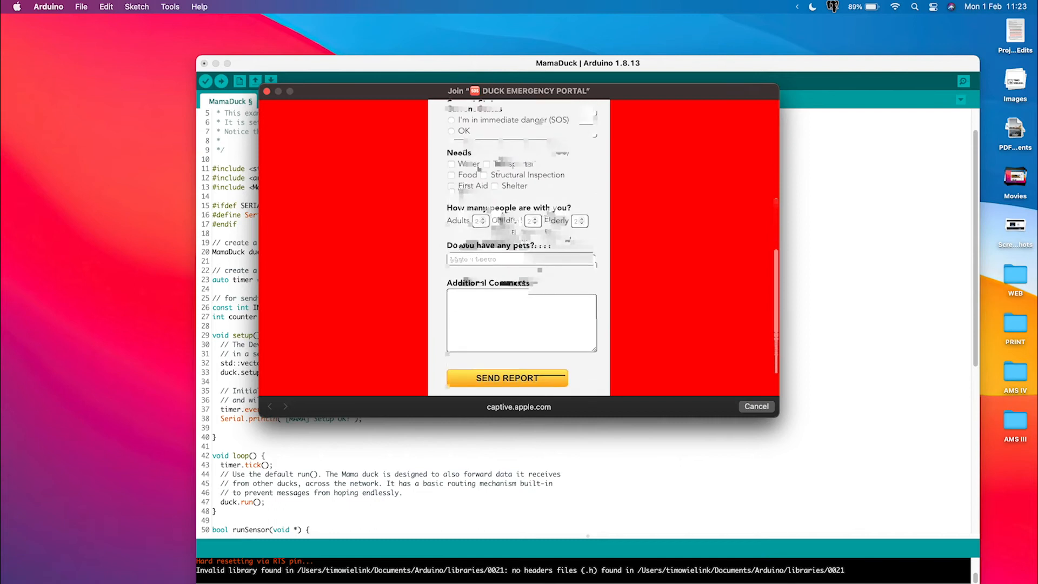
left_click(521, 315)
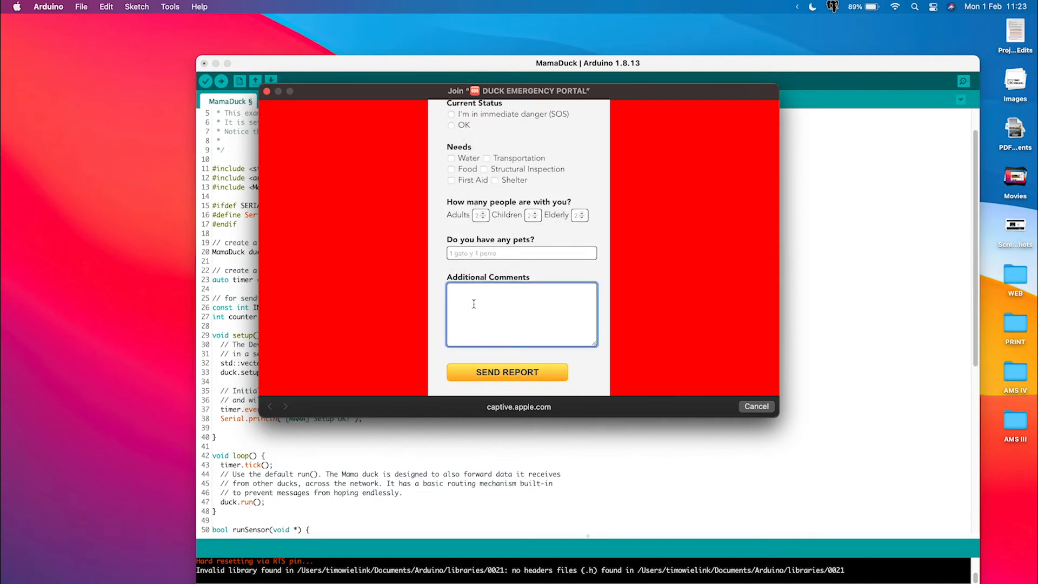
type("Testi")
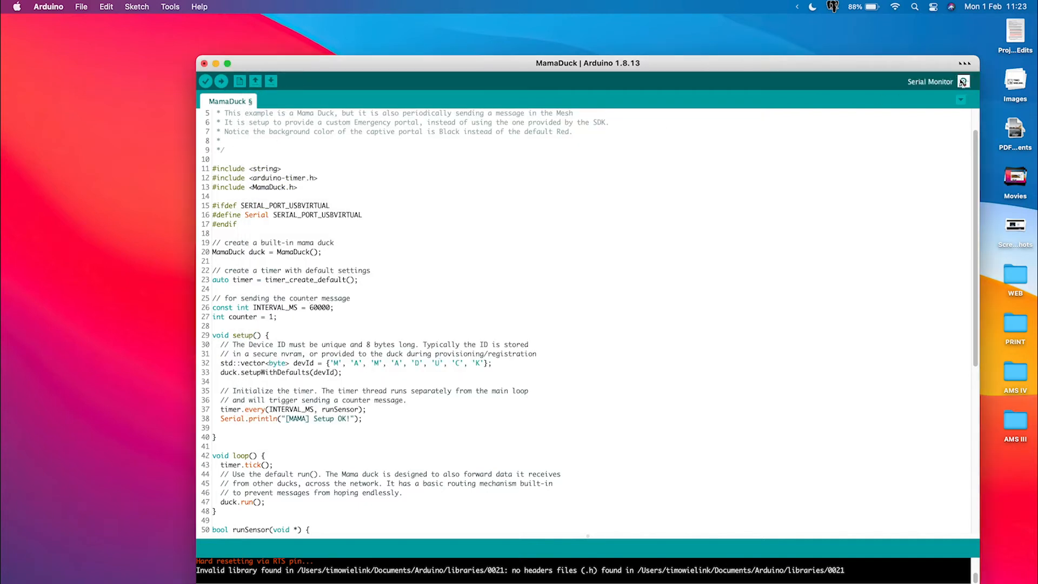
left_click(953, 81)
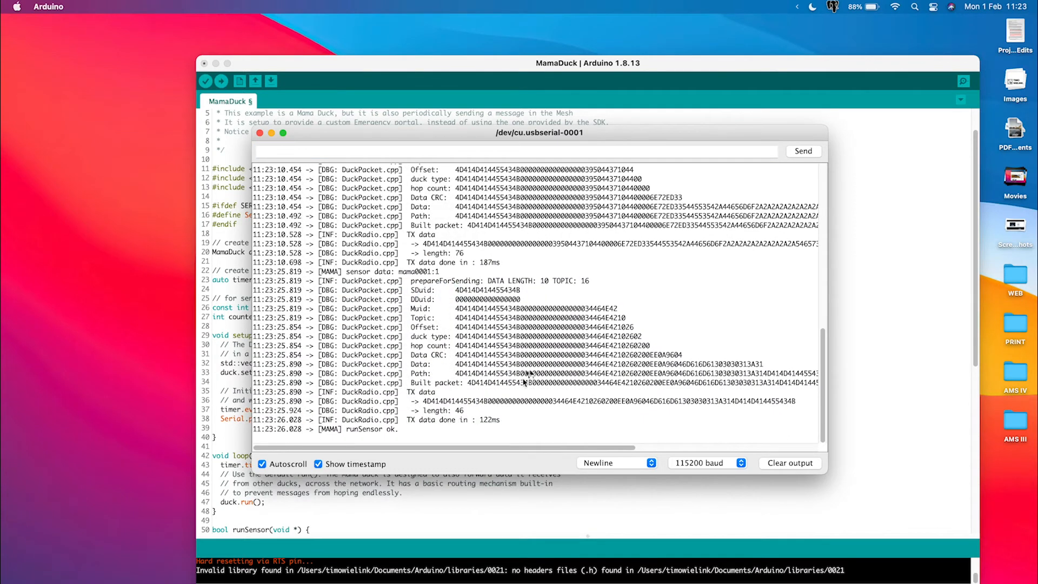
double_click(372, 429)
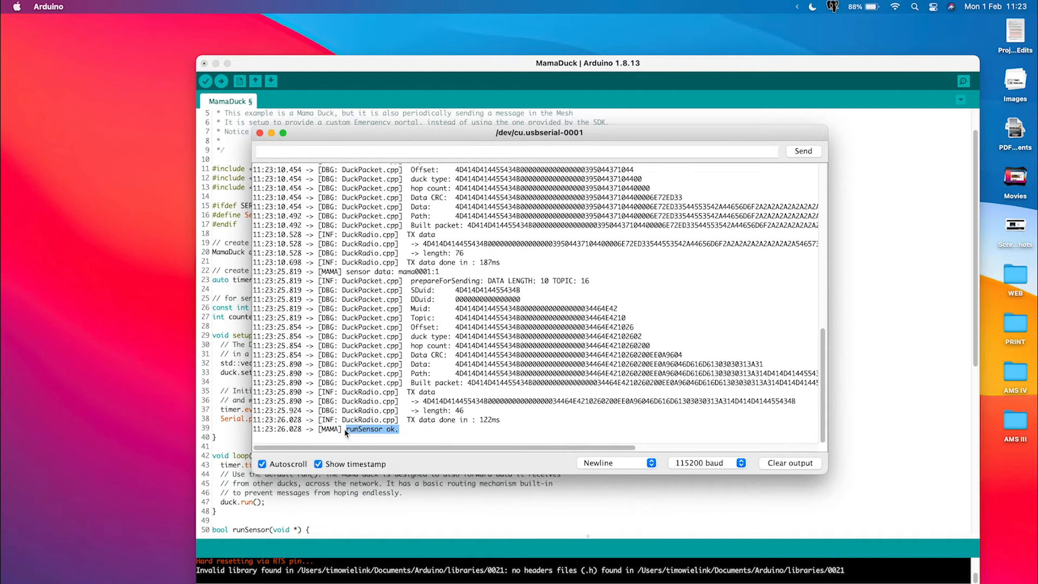
left_click(260, 133)
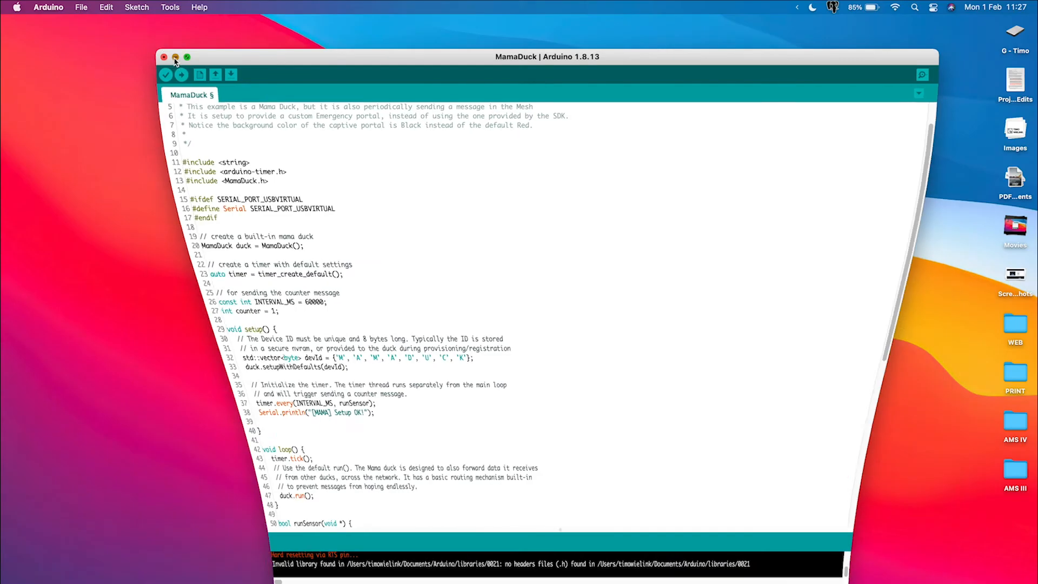
Step: Minimize the MamaDuck window and scroll PapaDuck to its SSID and PASSWORD defines
left_click(81, 7)
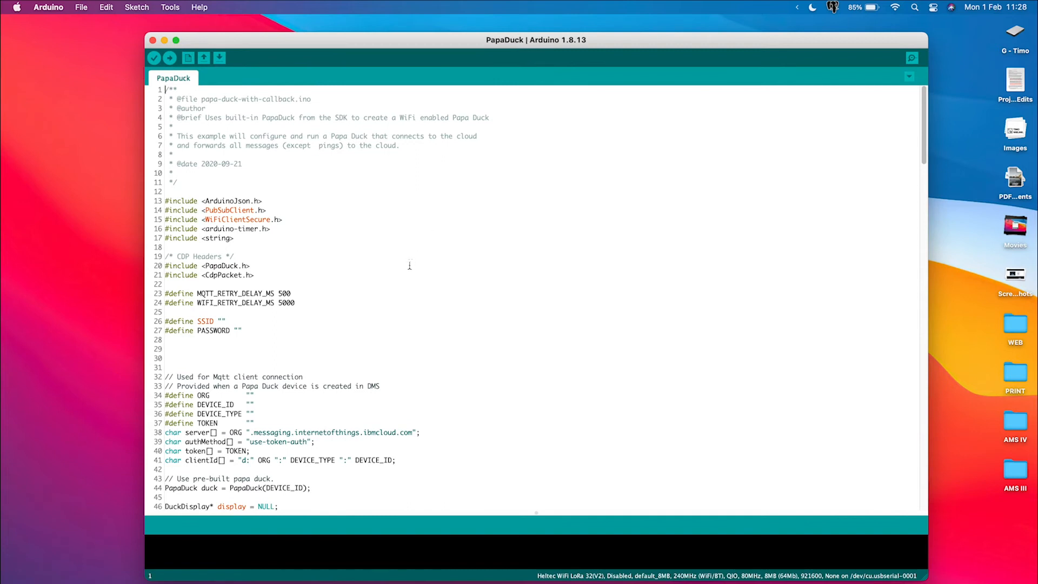
scroll("down", 3)
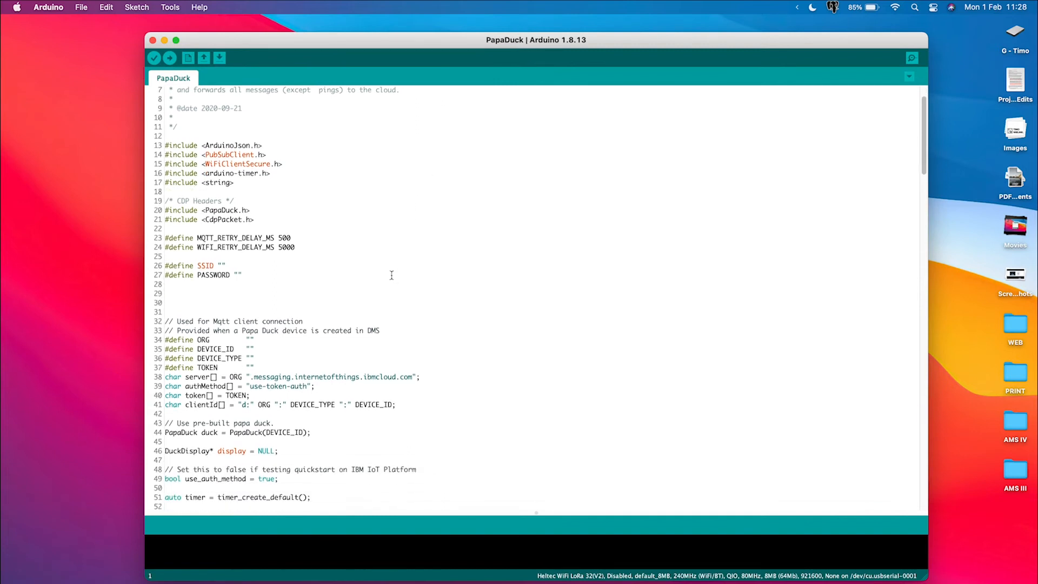
mouse_move(281, 276)
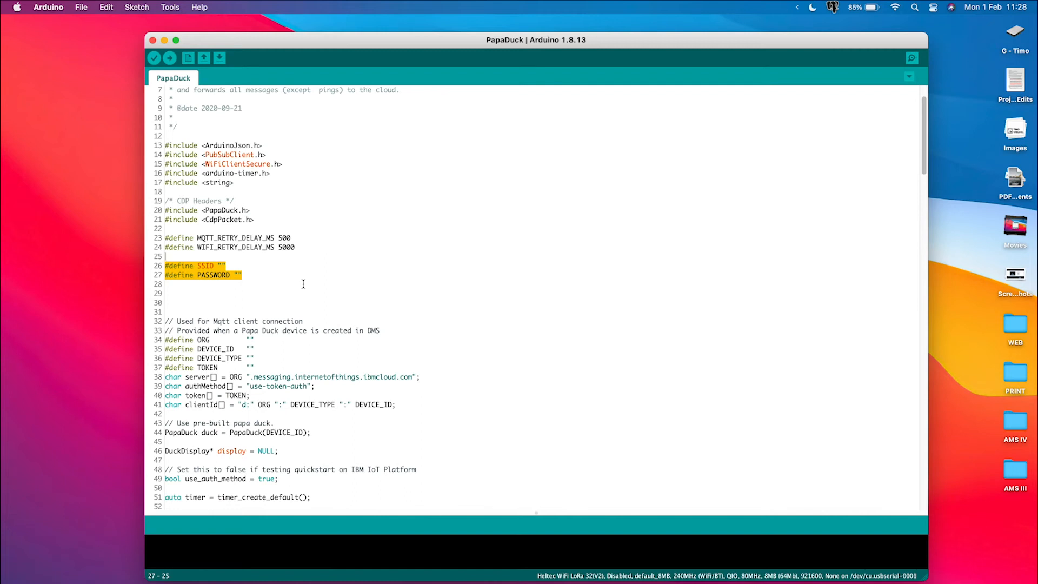
left_click(227, 280)
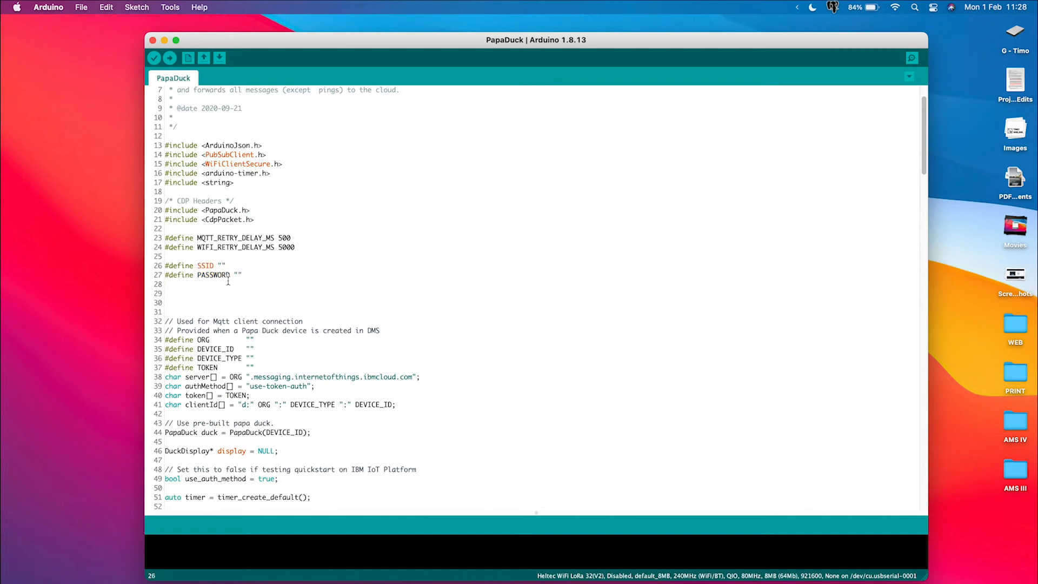
type("Novahotel")
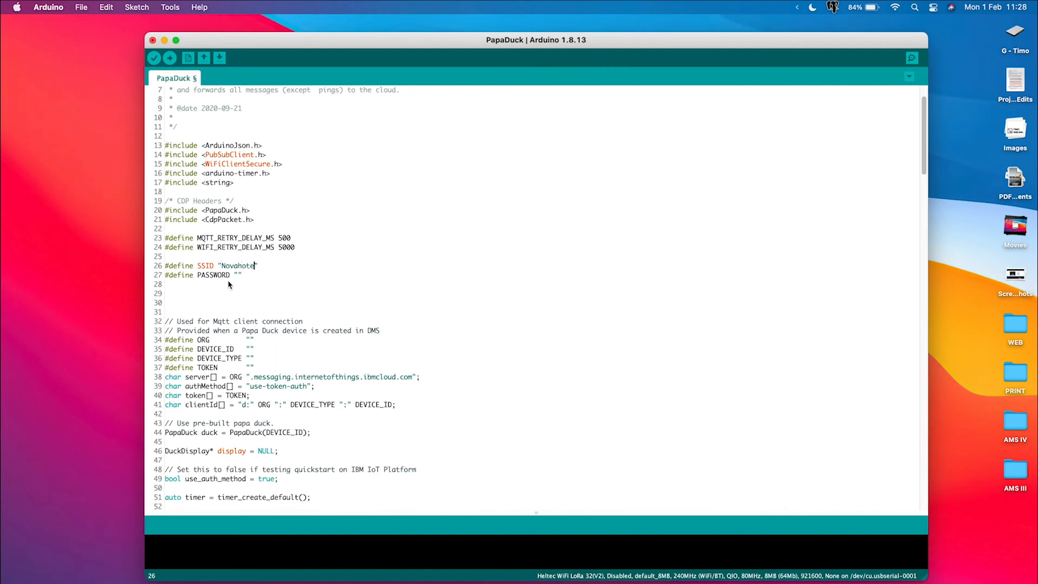
type("-WiFi")
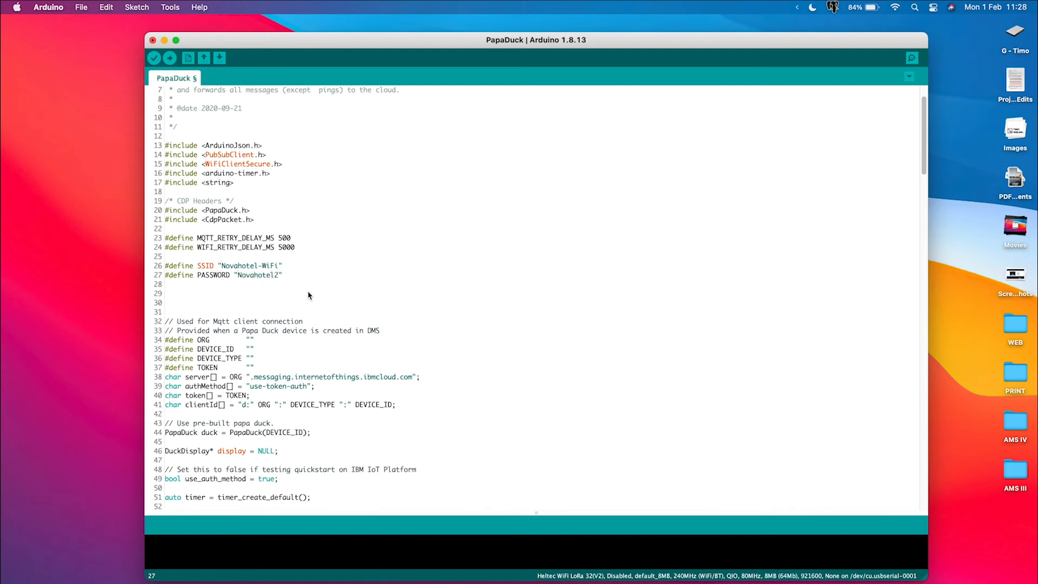
scroll("down", 3)
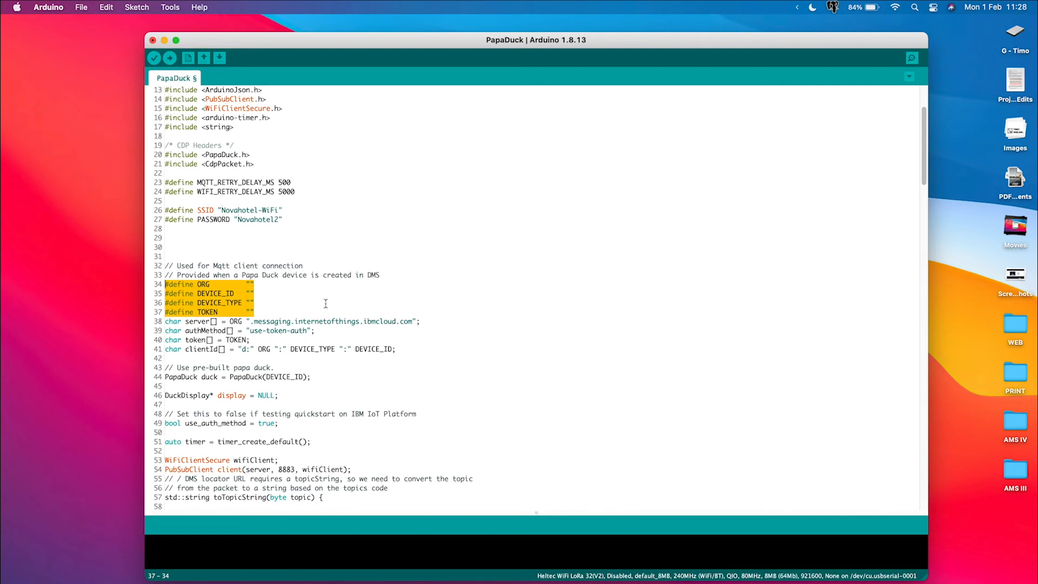
Step: Set PapaDuck ORG to '9c6nfd', DEVICE_ID 'TIMO_DUCK', DEVICE_TYPE 'PAPA', then upload
left_click(250, 283)
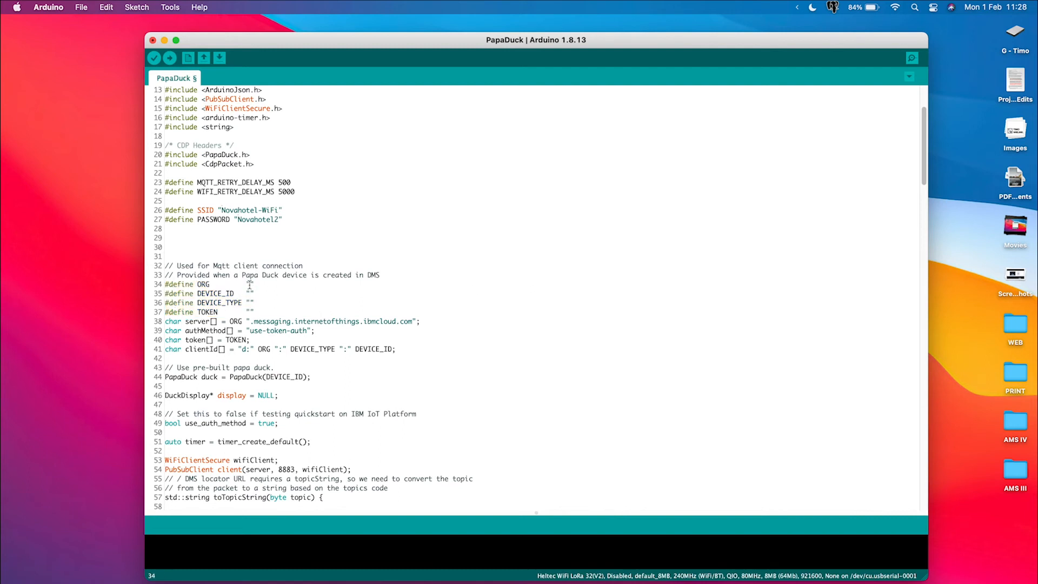
type("9c6nfd")
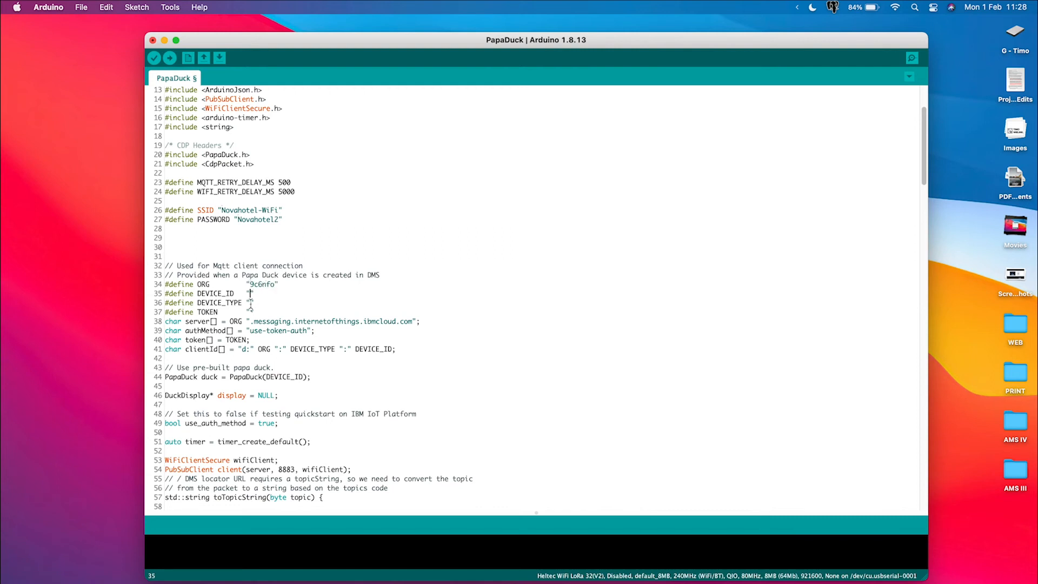
type("TIMO")
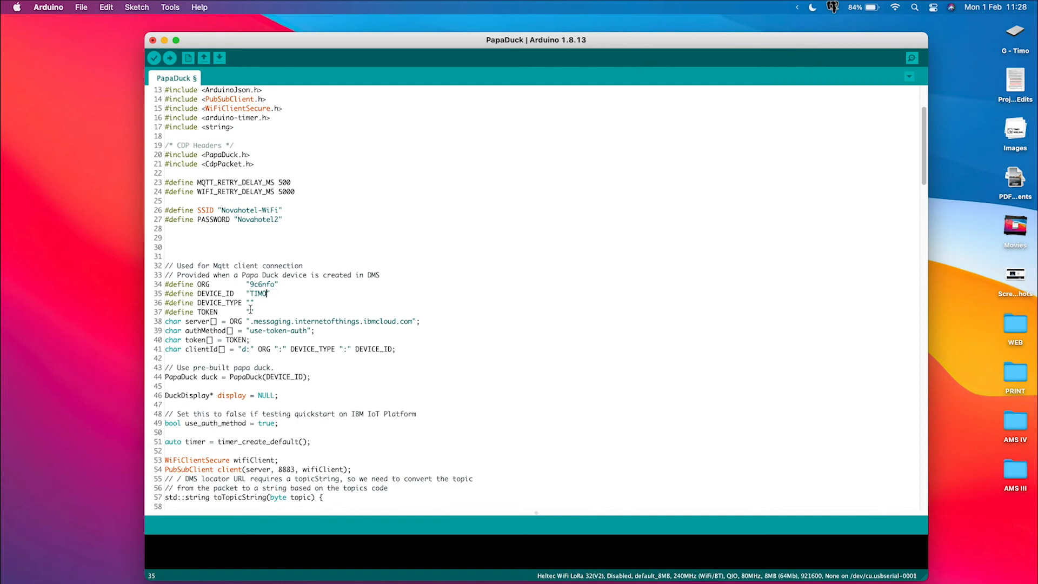
type("_DUCK")
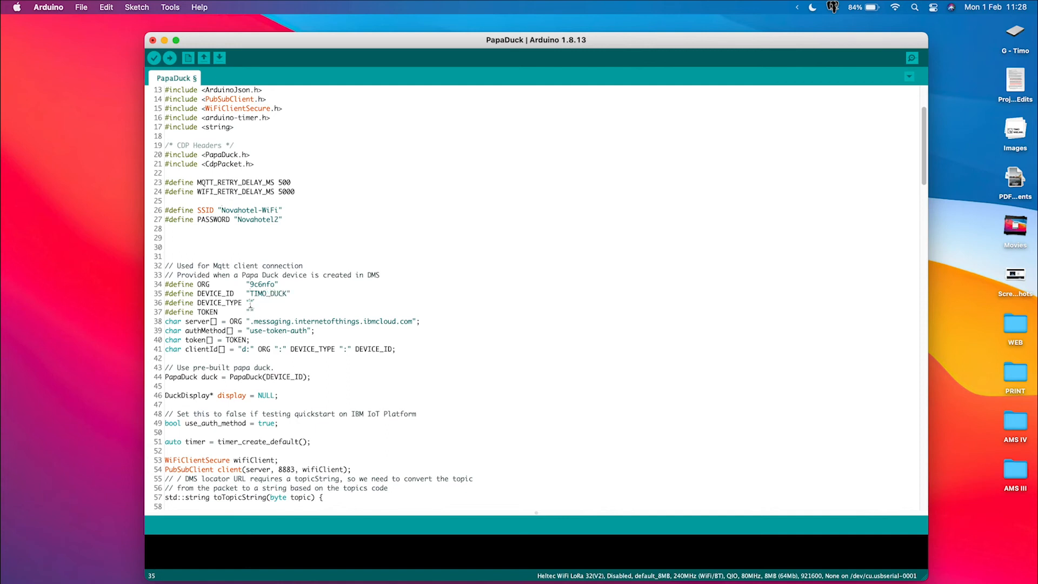
type("PAPA")
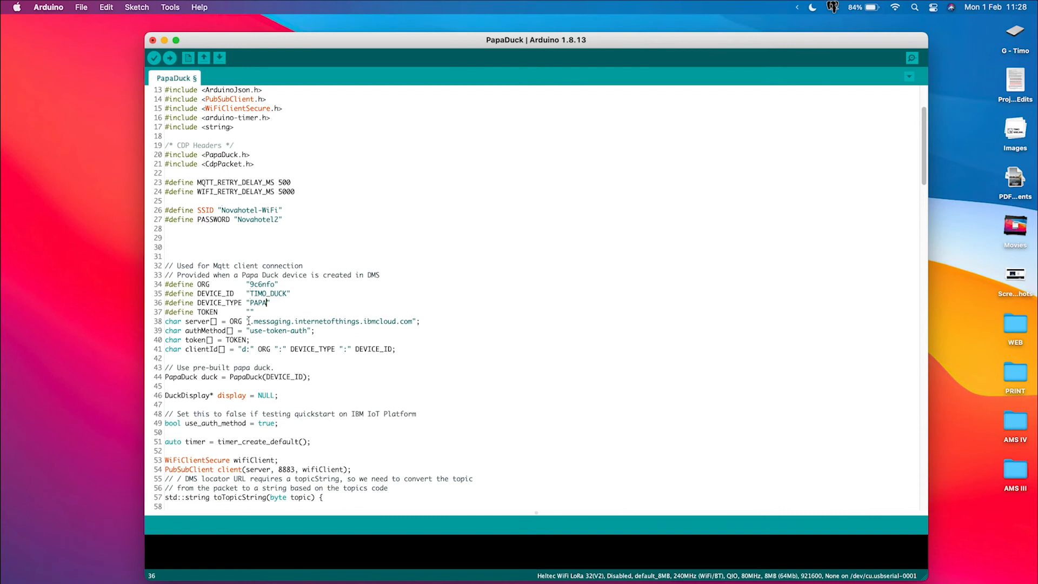
left_click(169, 58)
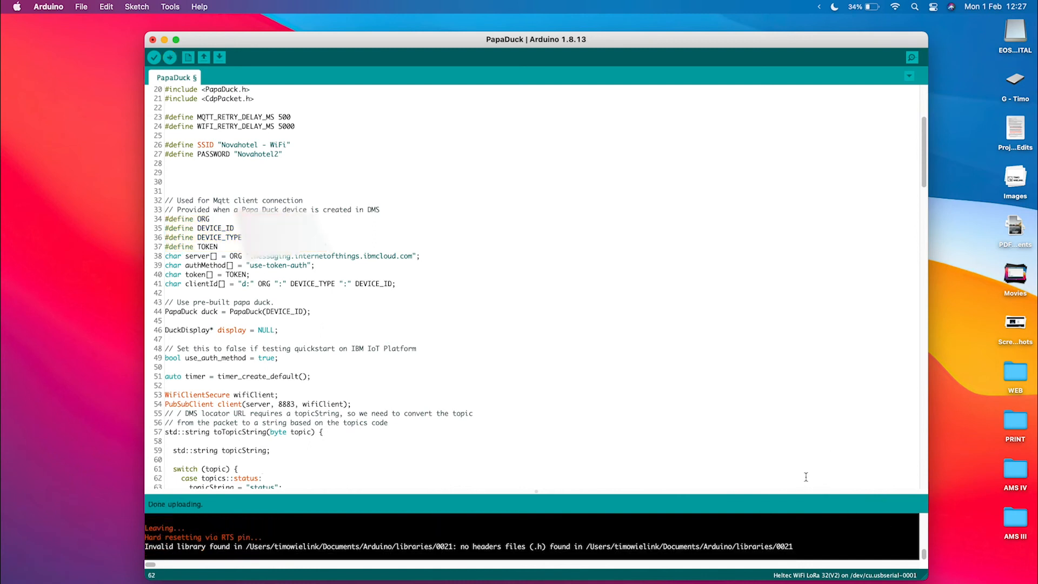
Step: Open the Serial Monitor to see PapaDuck report 'Setup OK' and 'Mqtt client is connected!'
left_click(912, 56)
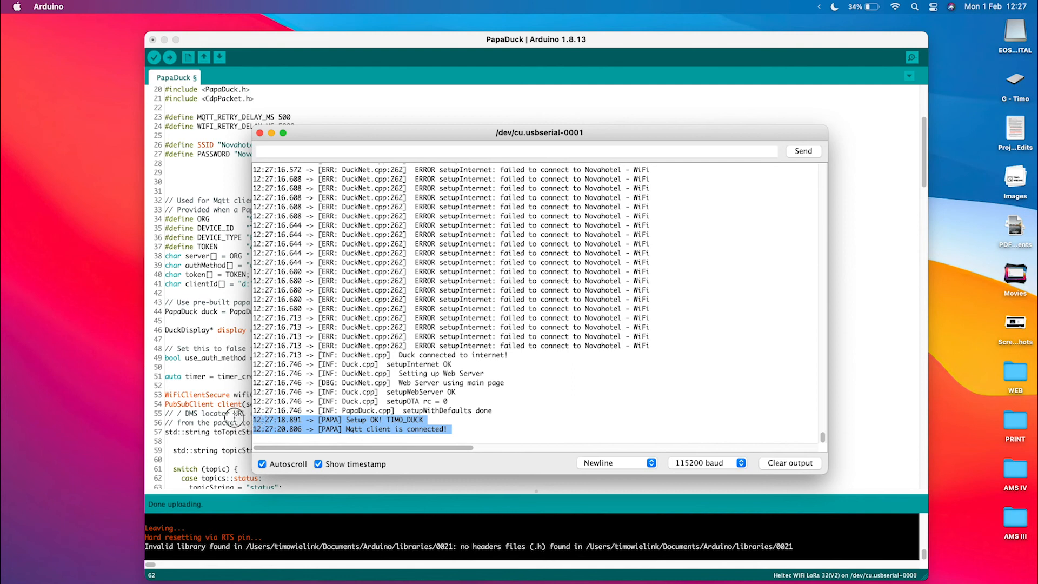
mouse_move(606, 383)
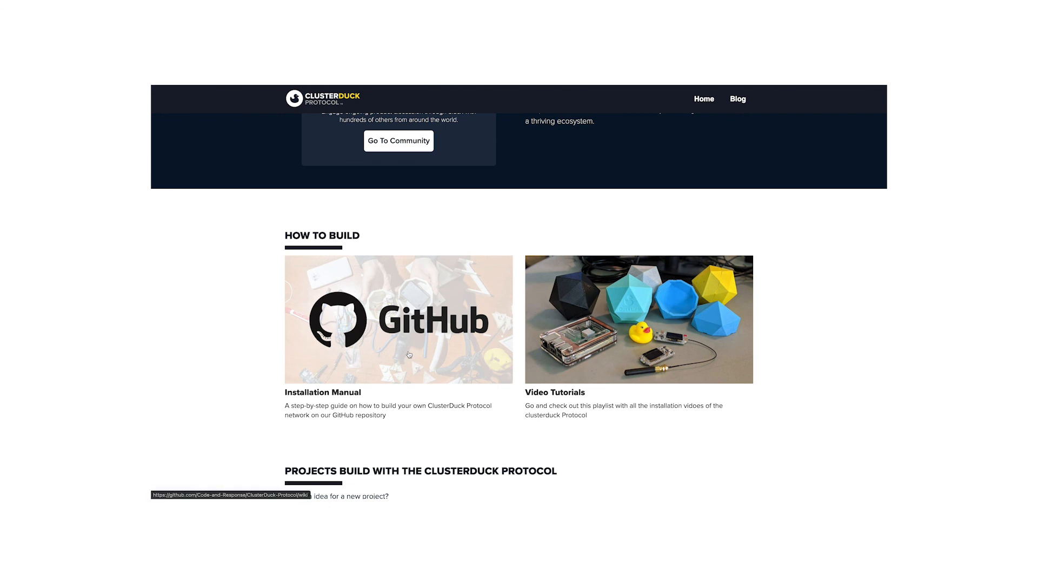
mouse_move(764, 359)
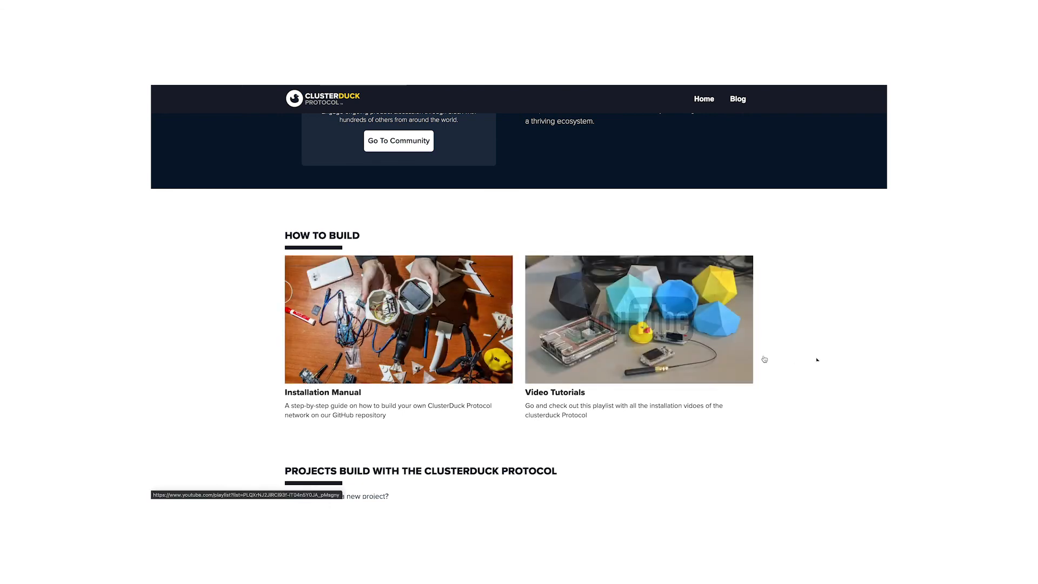
Step: Scroll the ClusterDuck Protocol homepage past How To Build to the Projects section
scroll("down", 3)
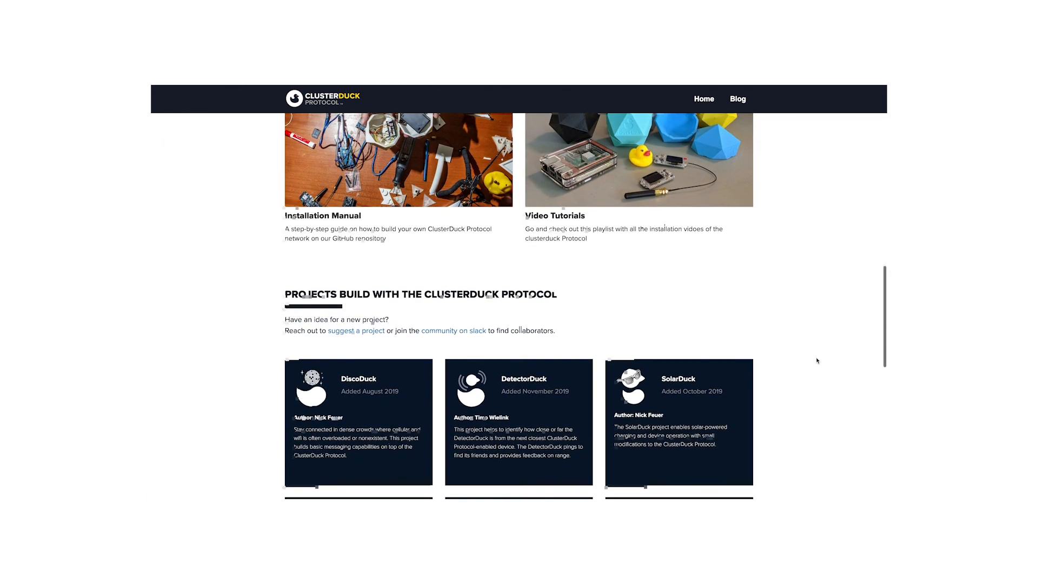